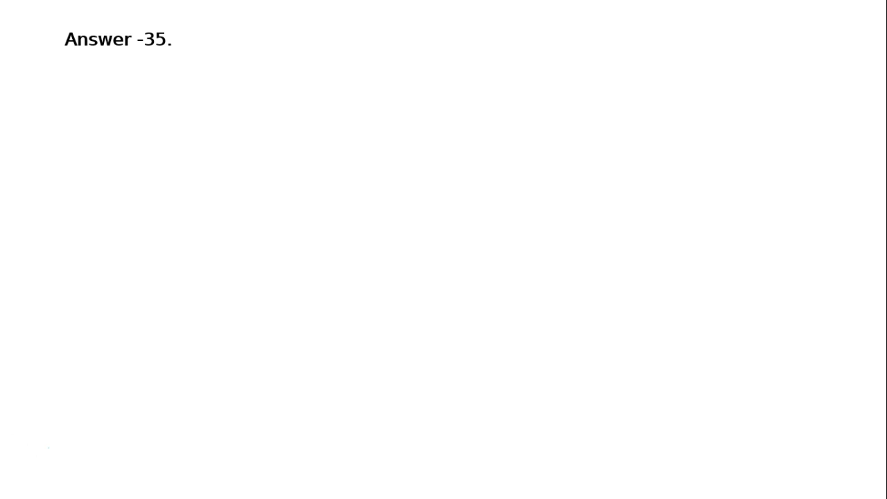
text(Debt- Equity Ratio = Debt/Equity)
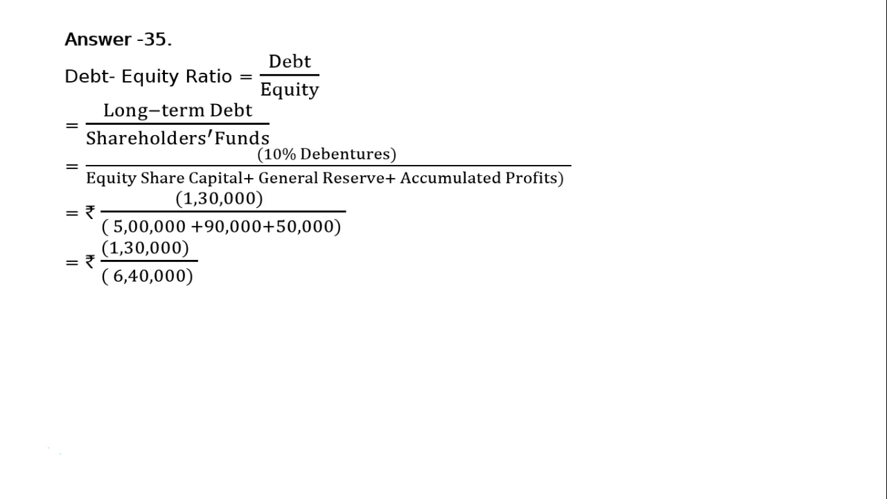
text(0.203:1)
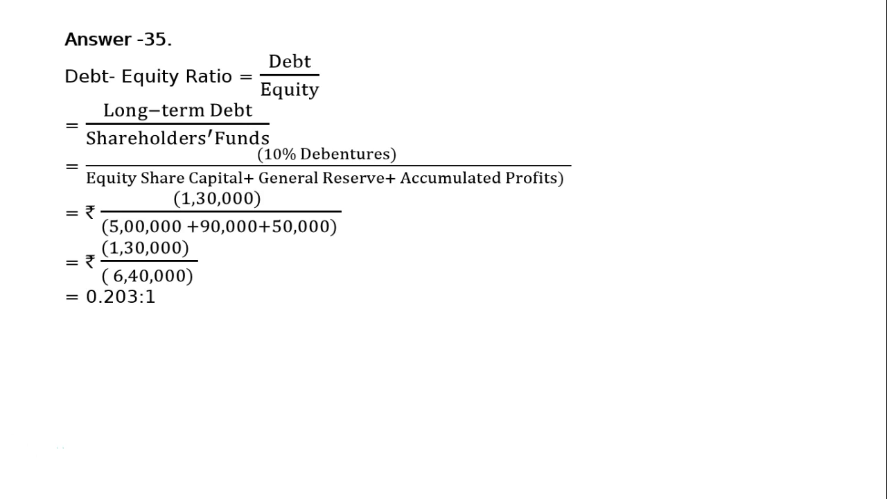